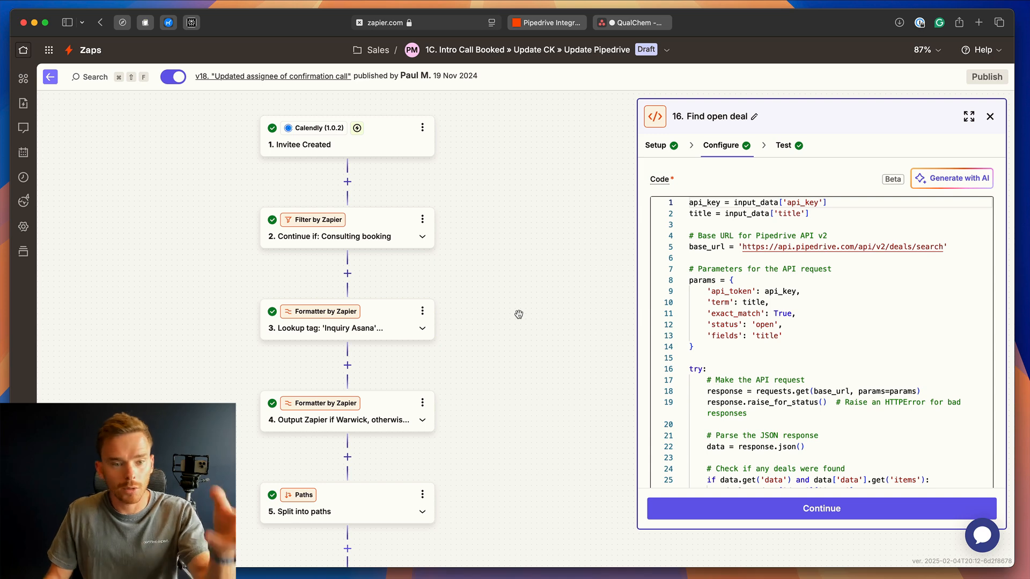
{"action": "mouse_move", "coordinate": [500, 313]}
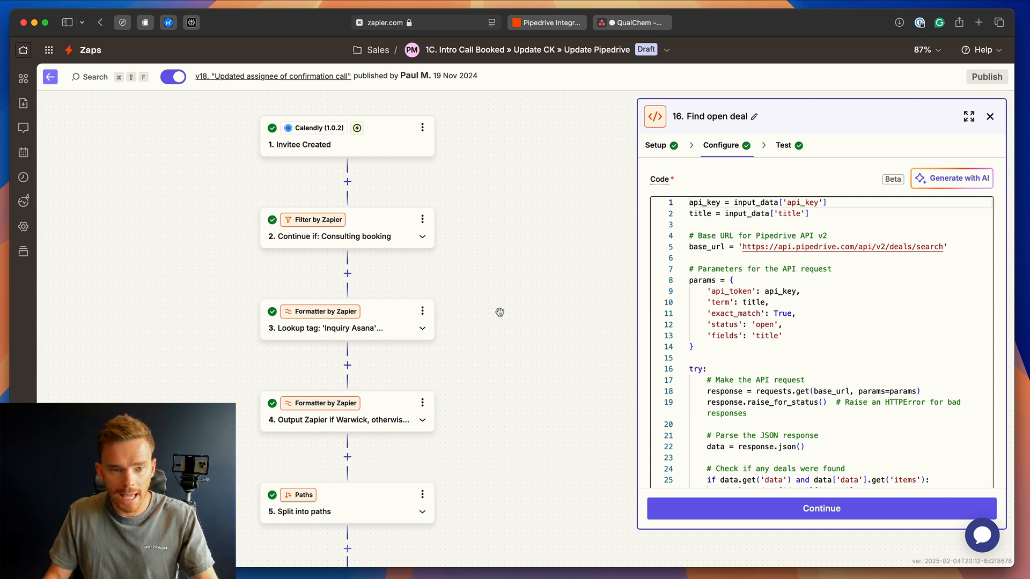
- Scroll the Pipedrive actions list and expand Find Deal to see its search-by-field options
{"action": "scroll", "scroll_direction": "down", "scroll_amount": 3}
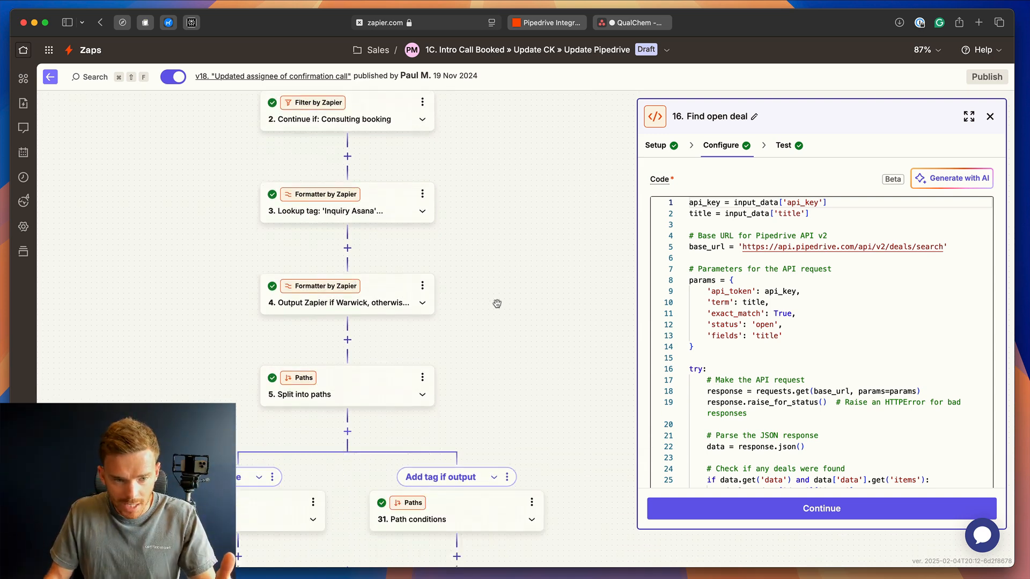
{"action": "scroll", "scroll_direction": "down", "scroll_amount": 3}
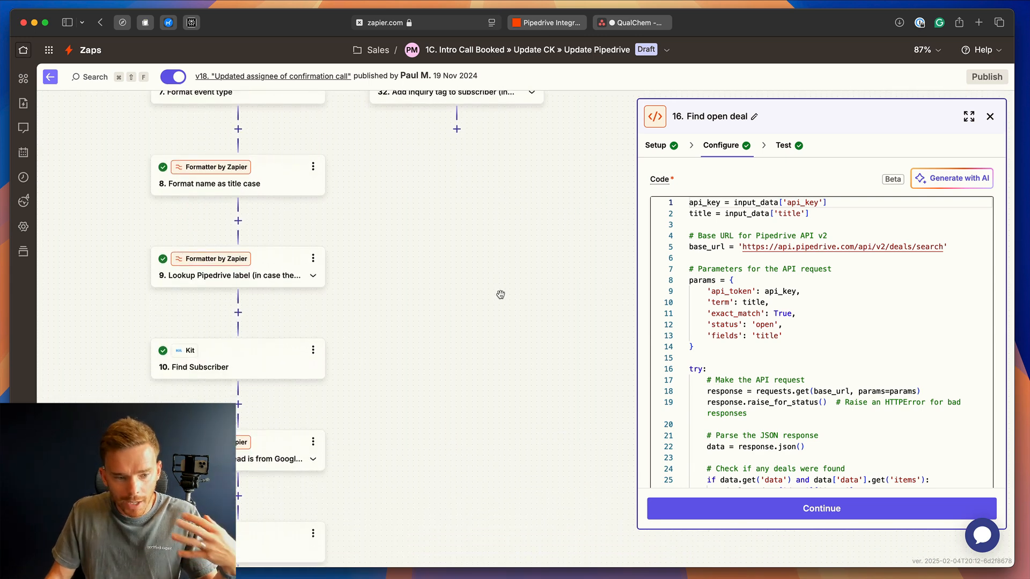
{"action": "scroll", "scroll_direction": "down", "scroll_amount": 3}
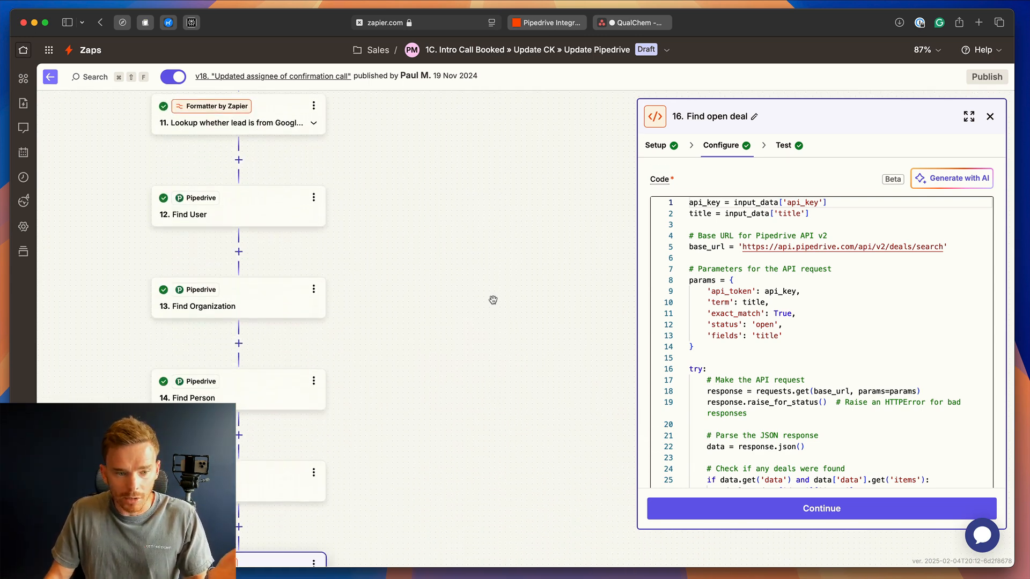
{"action": "scroll", "scroll_direction": "down", "scroll_amount": 3}
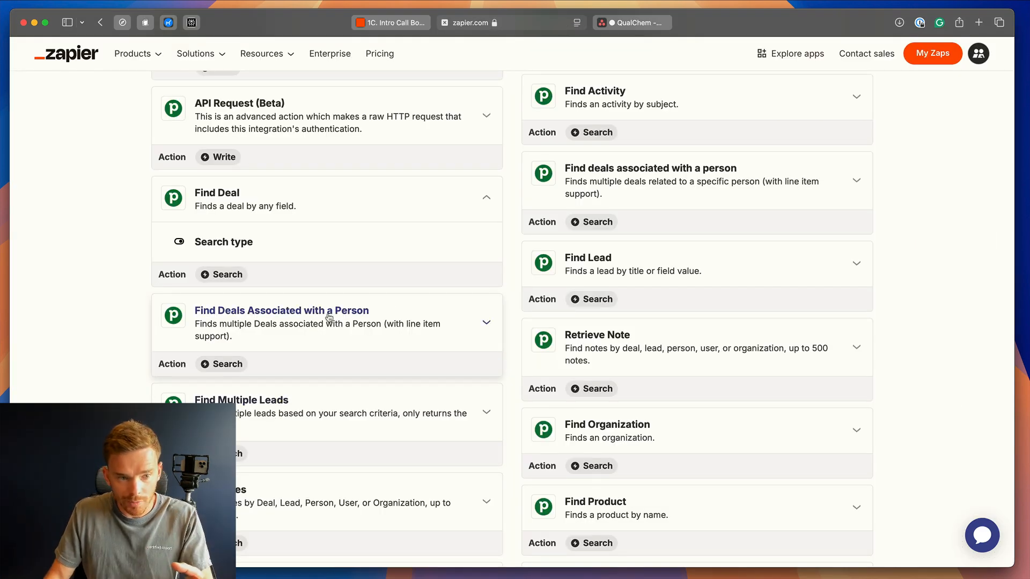
{"action": "left_click", "coordinate": [217, 199]}
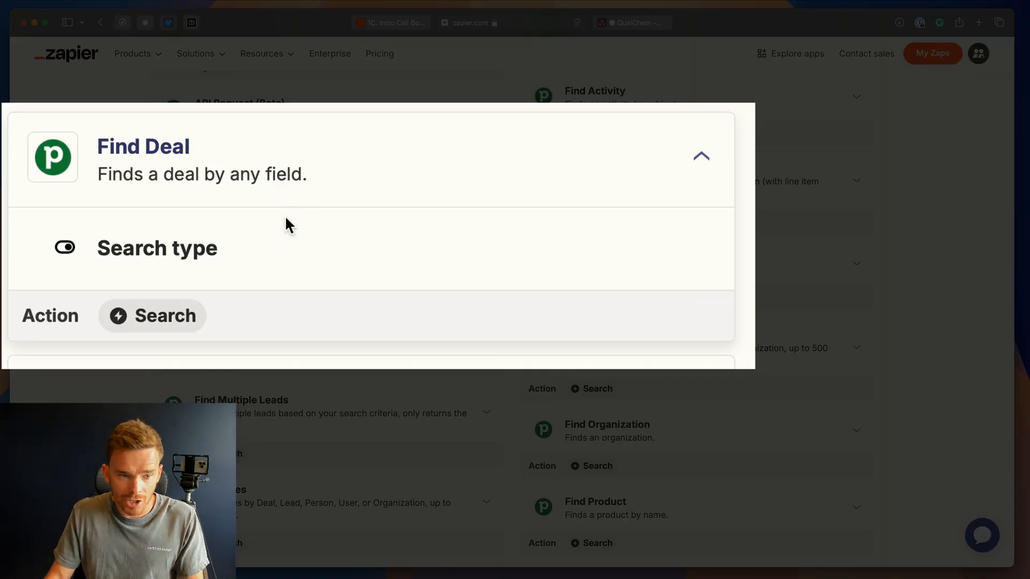
{"action": "mouse_move", "coordinate": [263, 218]}
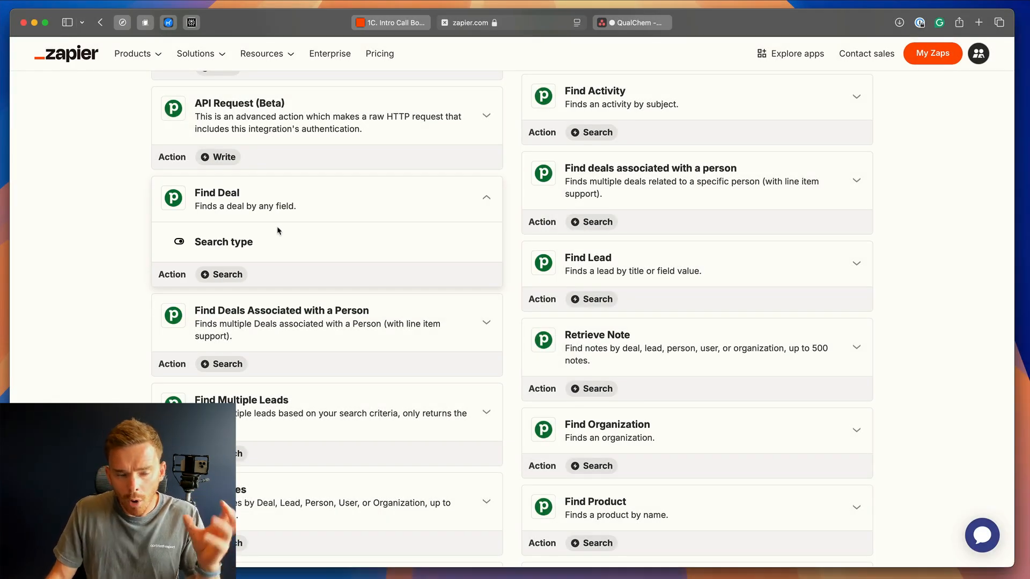
{"action": "mouse_move", "coordinate": [388, 23]}
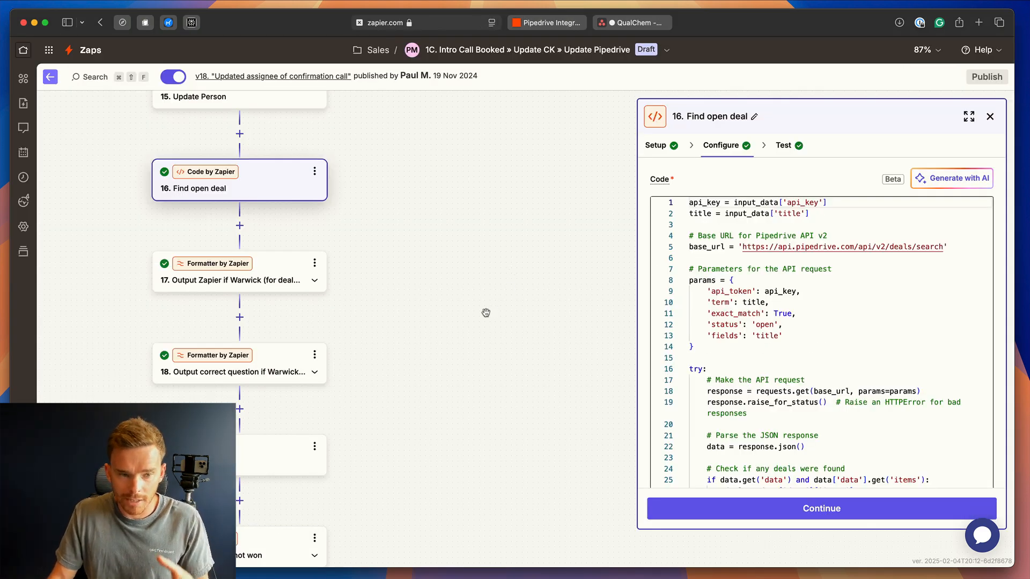
{"action": "mouse_move", "coordinate": [559, 301]}
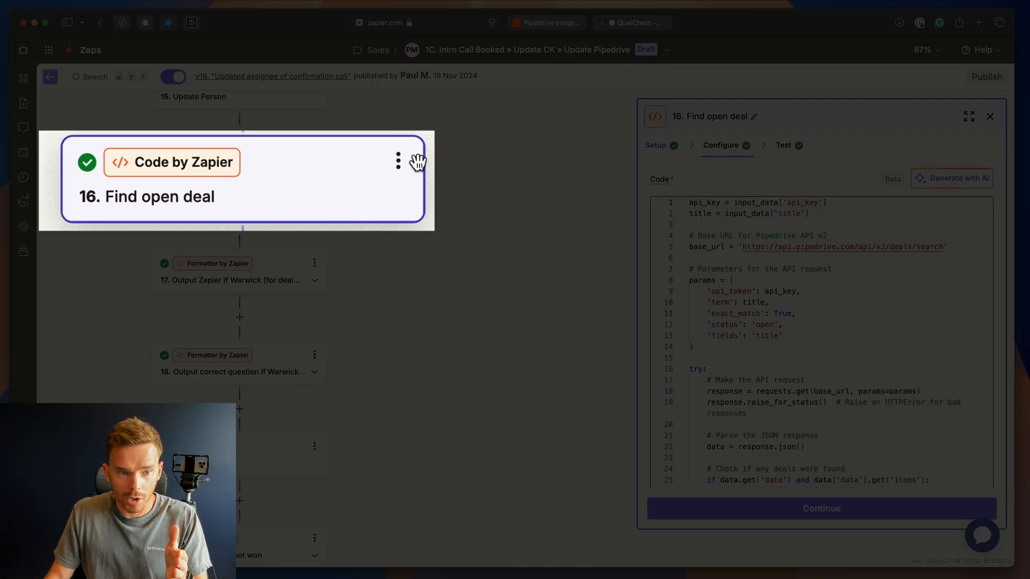
{"action": "mouse_move", "coordinate": [255, 188]}
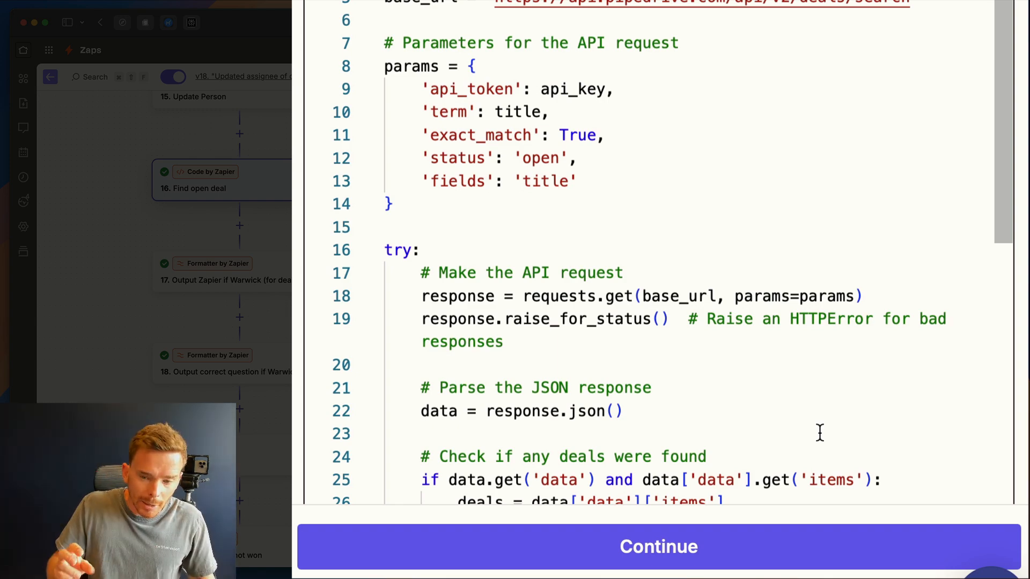
- Return to the Zap editor showing step 16's Python search for open deals by exact title
{"action": "left_click", "coordinate": [969, 116]}
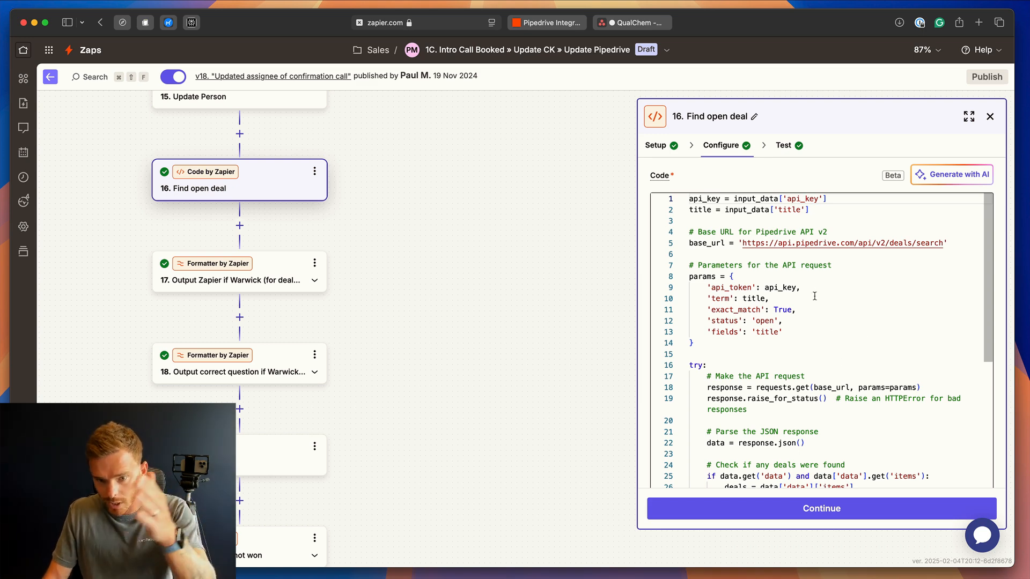
{"action": "scroll", "scroll_direction": "down", "scroll_amount": 3}
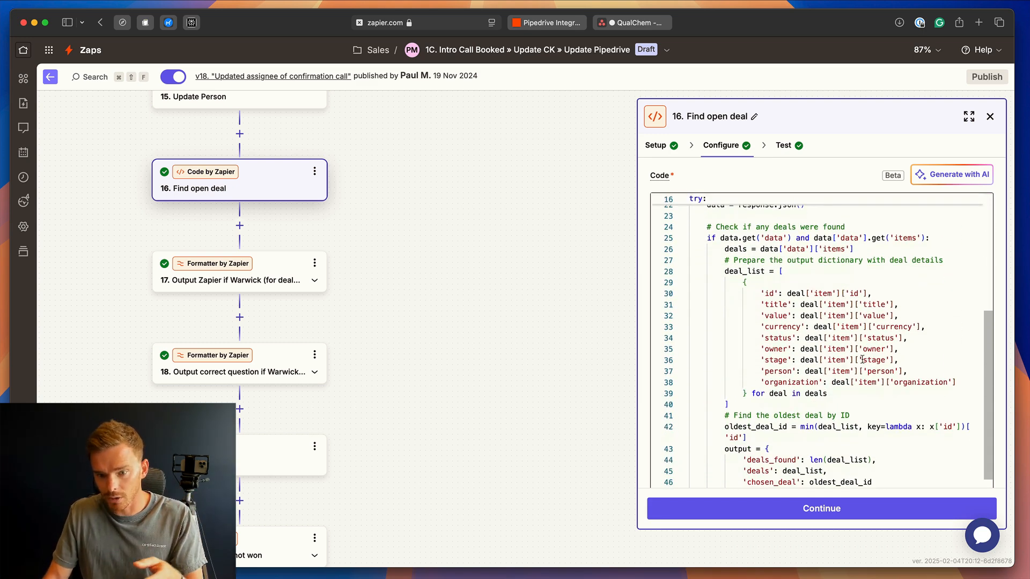
{"action": "scroll", "scroll_direction": "down", "scroll_amount": 3}
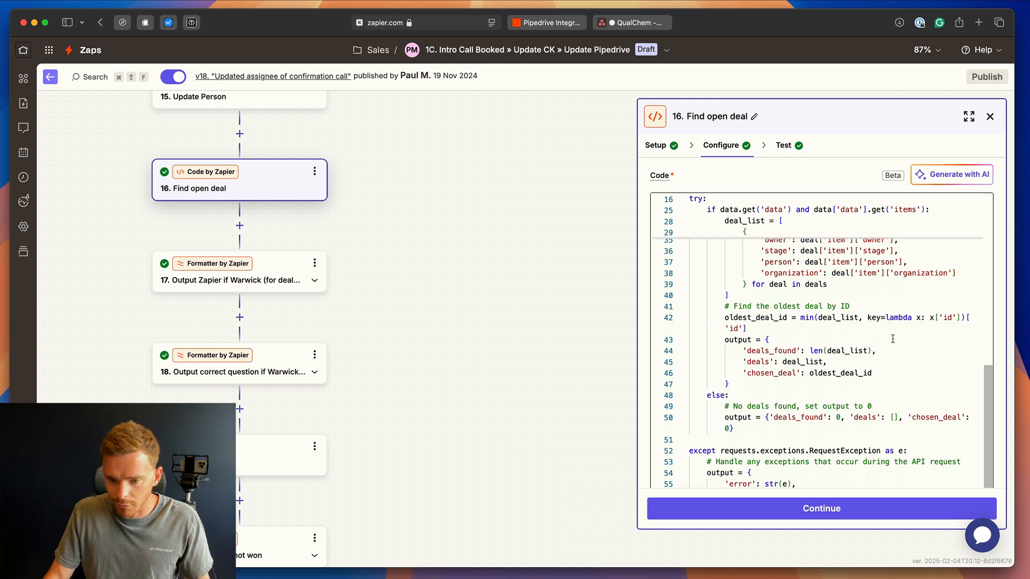
{"action": "scroll", "scroll_direction": "up", "scroll_amount": 3}
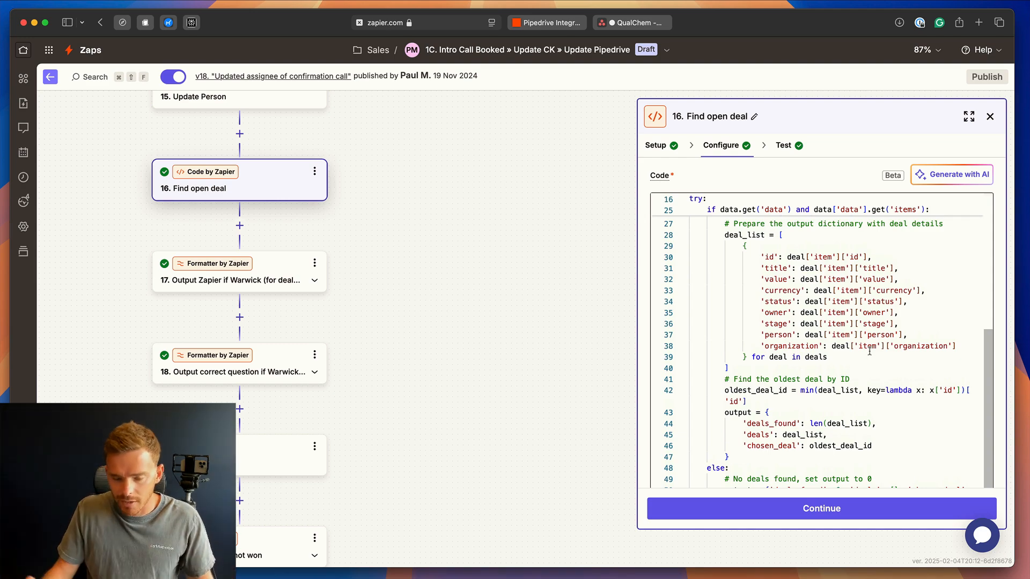